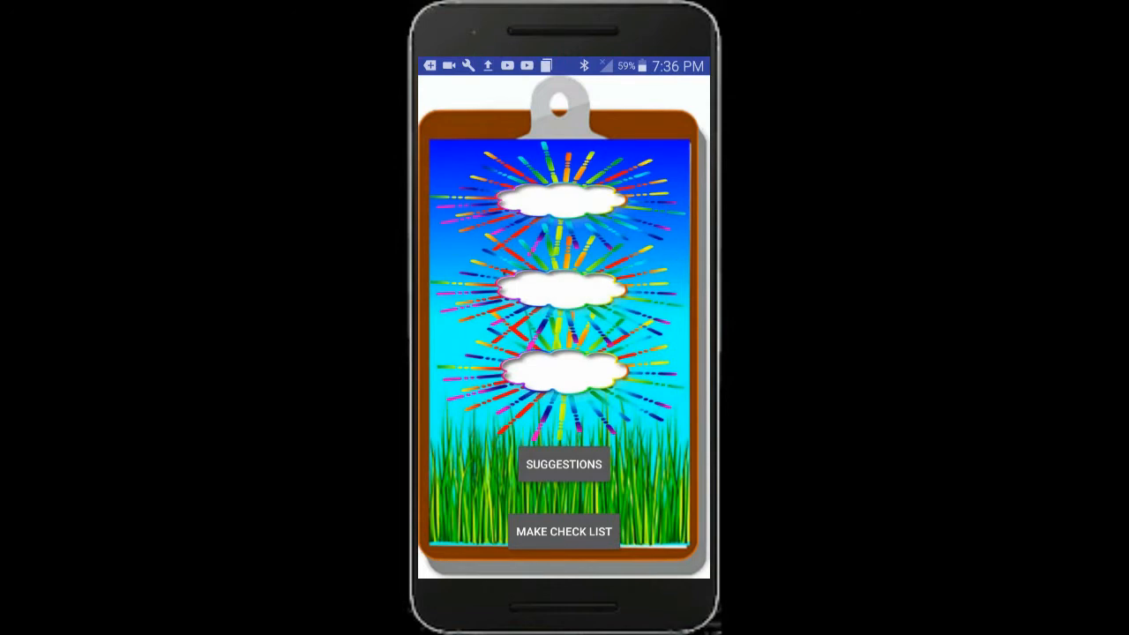
Step: Generate and reshuffle several rounds of activity suggestions on the clouds via SUGGESTIONS
left_click(564, 464)
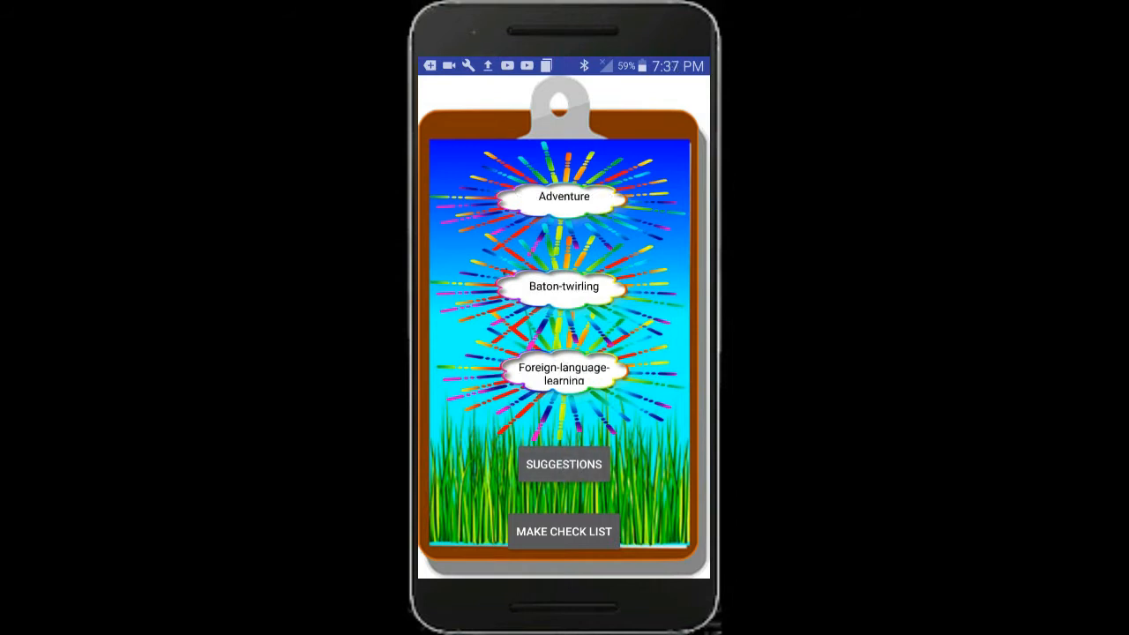
left_click(564, 464)
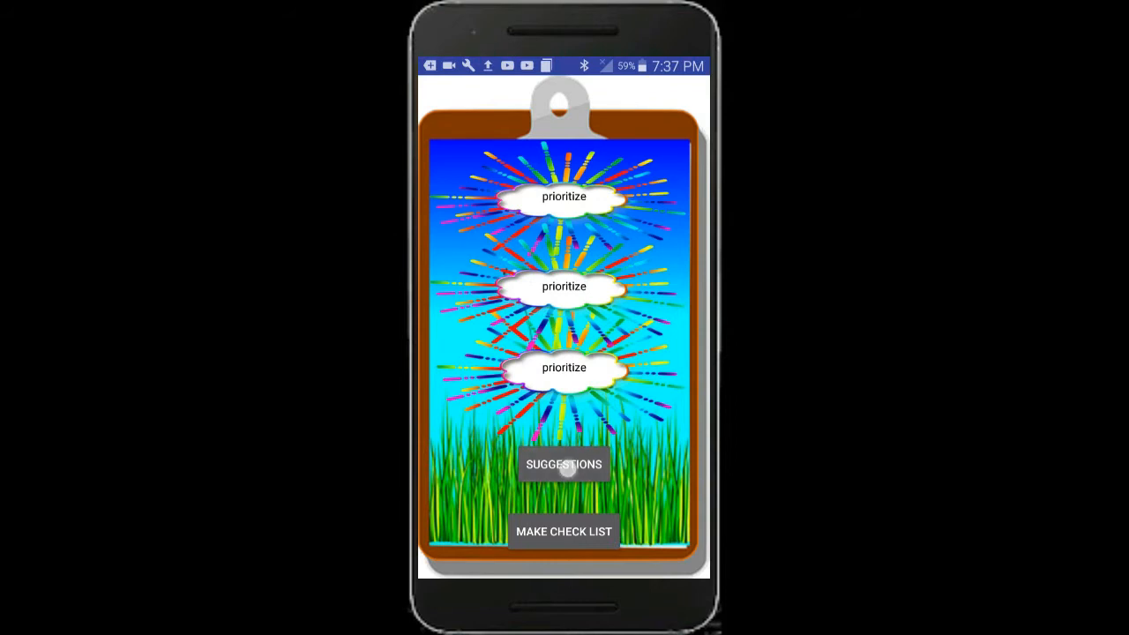
left_click(565, 463)
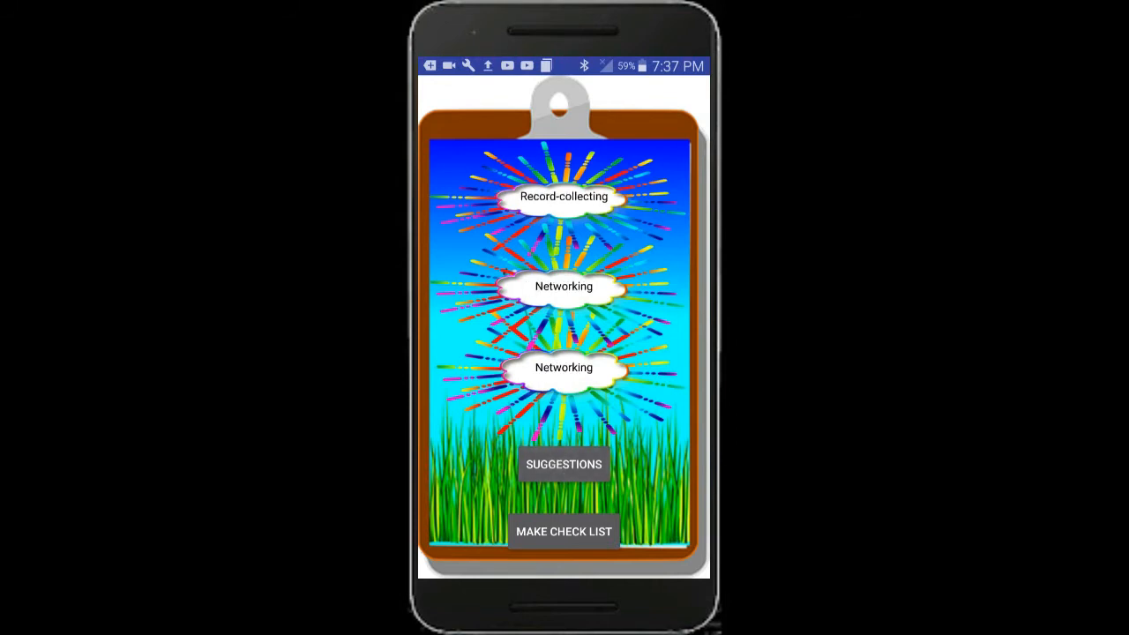
left_click(564, 464)
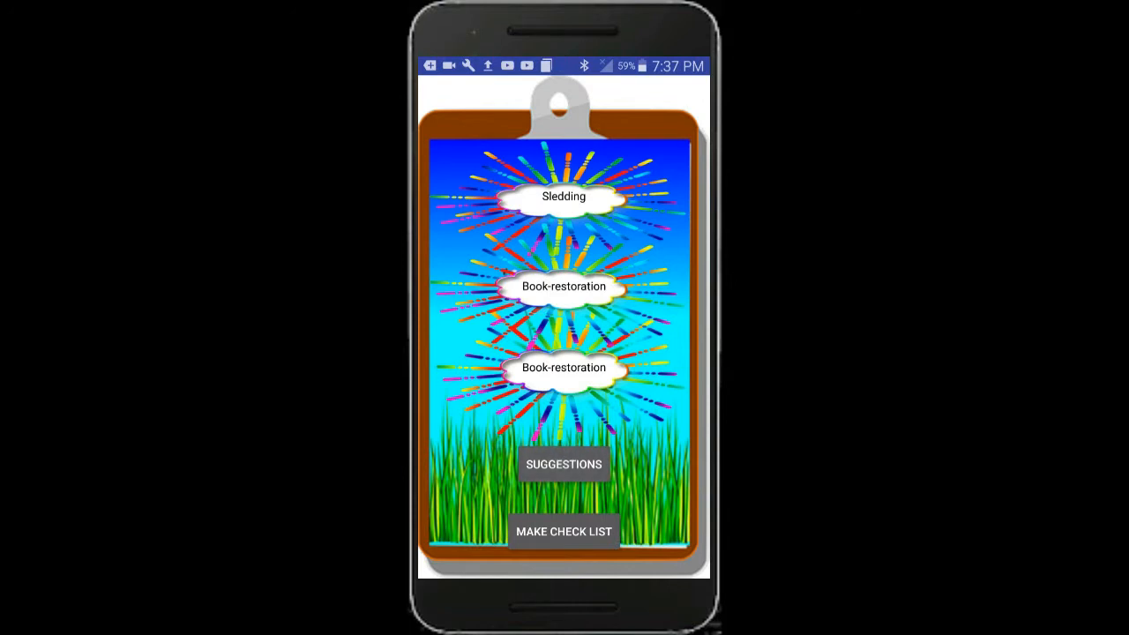
left_click(564, 463)
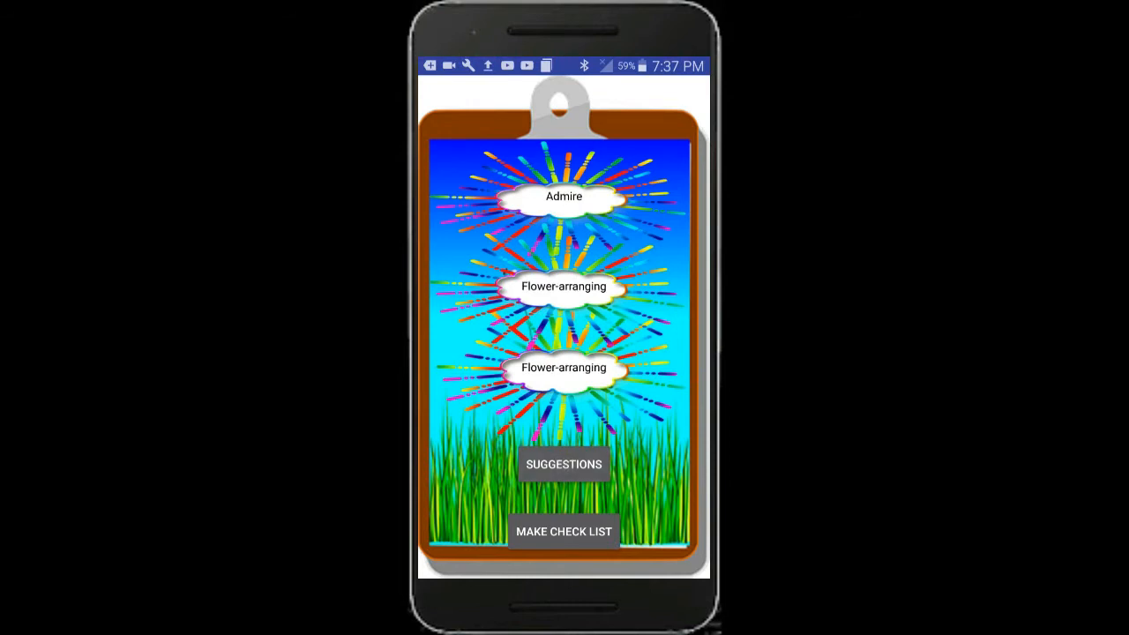
Step: Cycle a few more suggestion sets, then go to the lined-notepad MAKE CHECK LIST screen
left_click(565, 464)
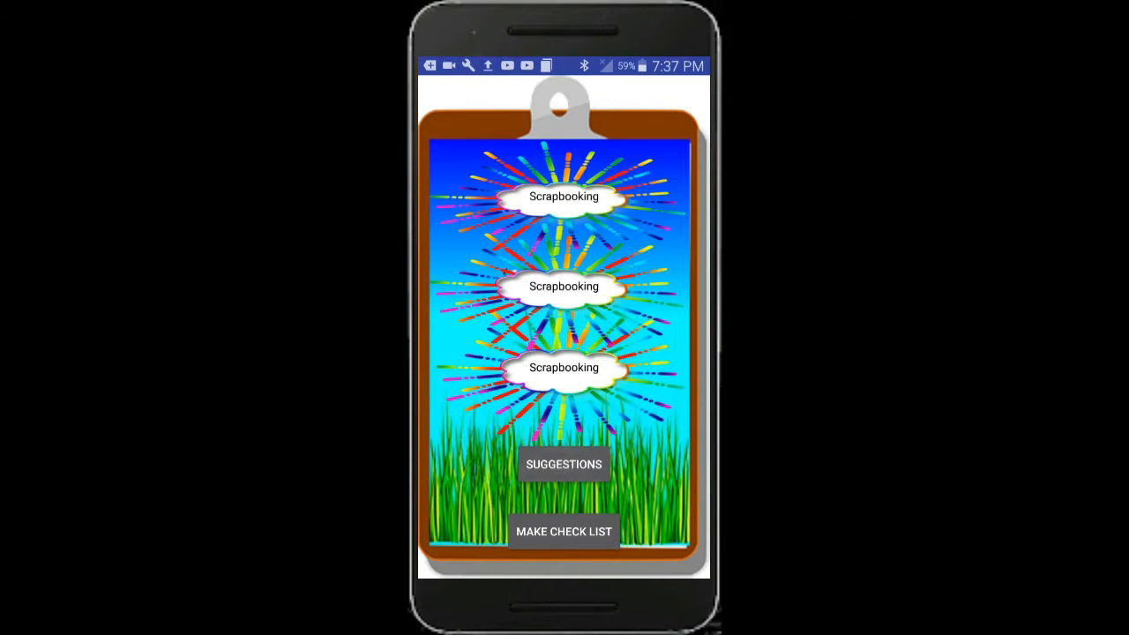
left_click(565, 464)
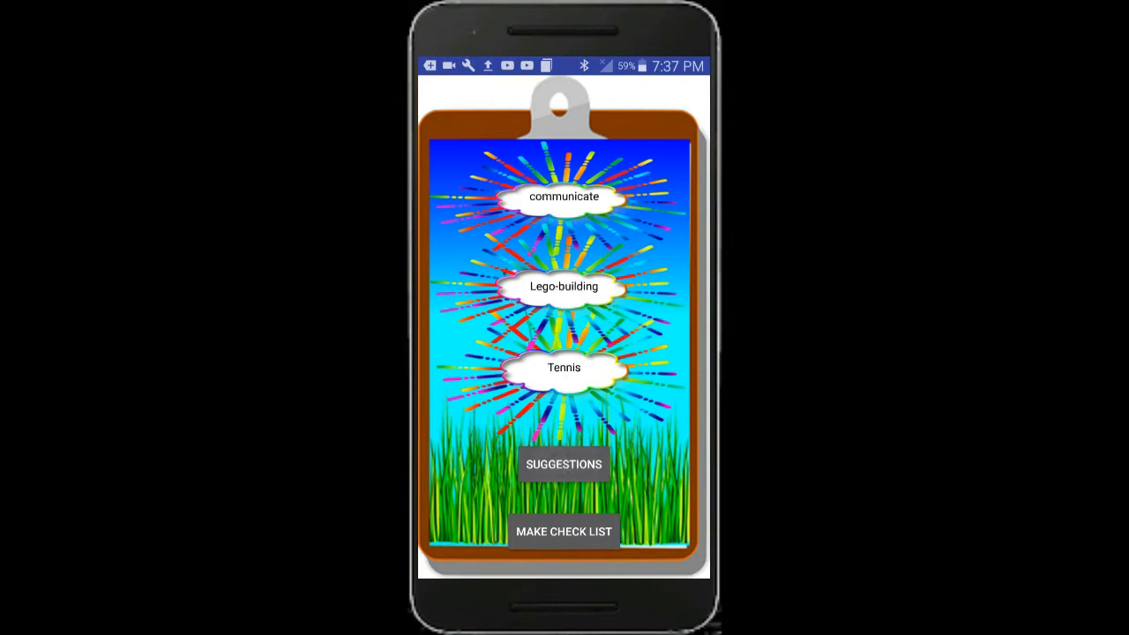
left_click(564, 464)
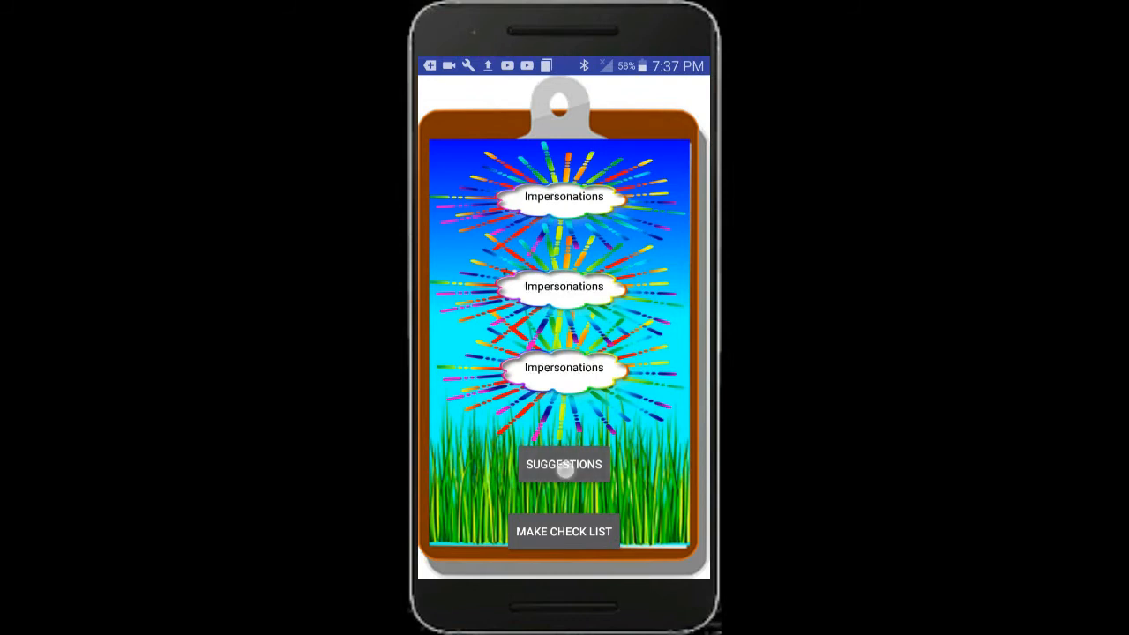
left_click(564, 531)
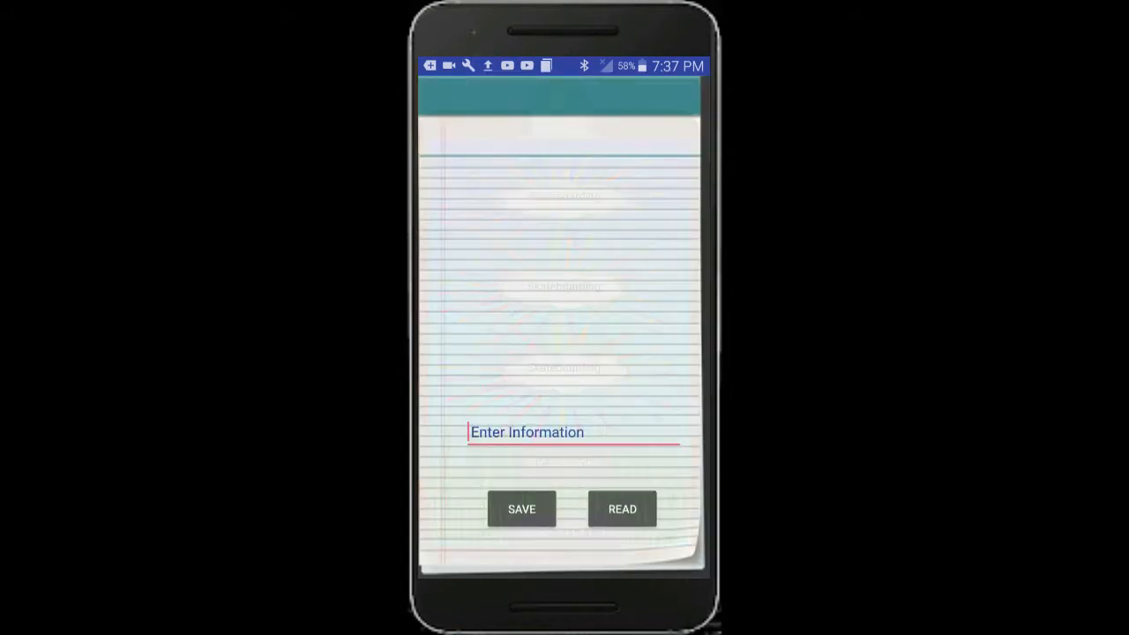